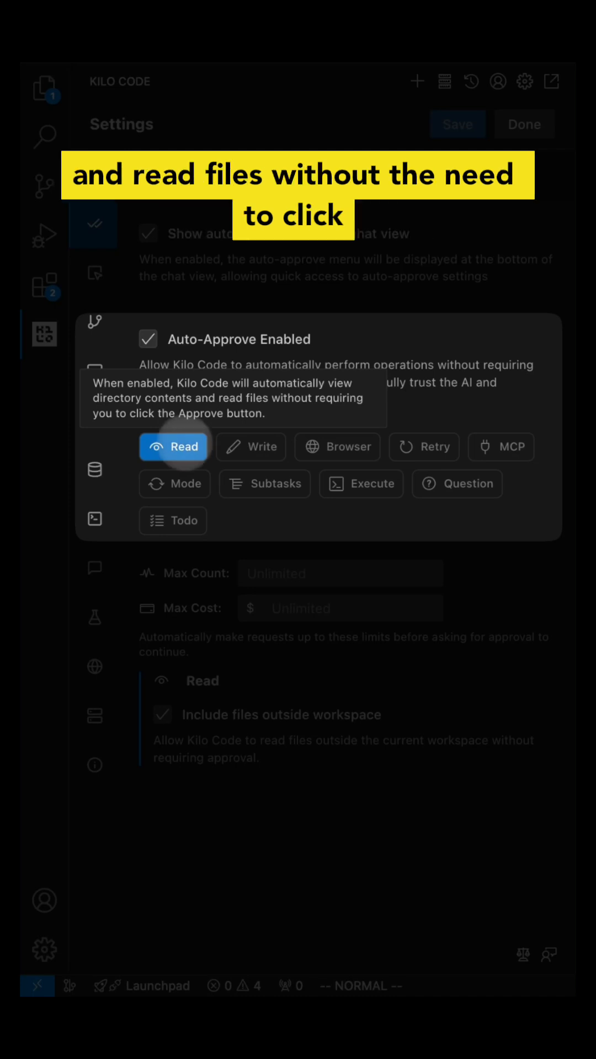
mouse_move(251, 447)
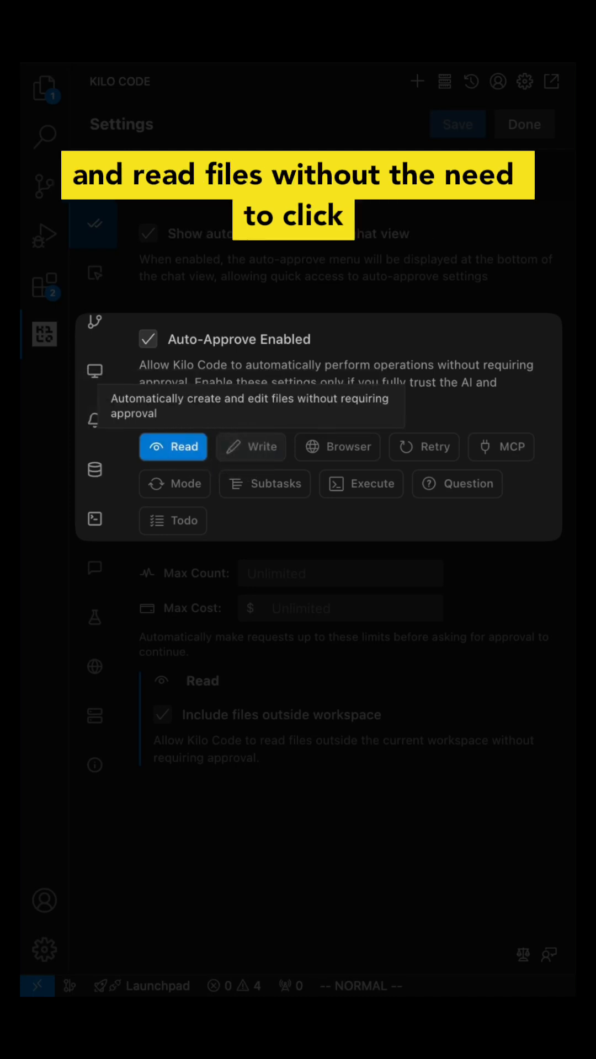
Step: Enable auto-approval for creating and editing files (Write)
left_click(251, 447)
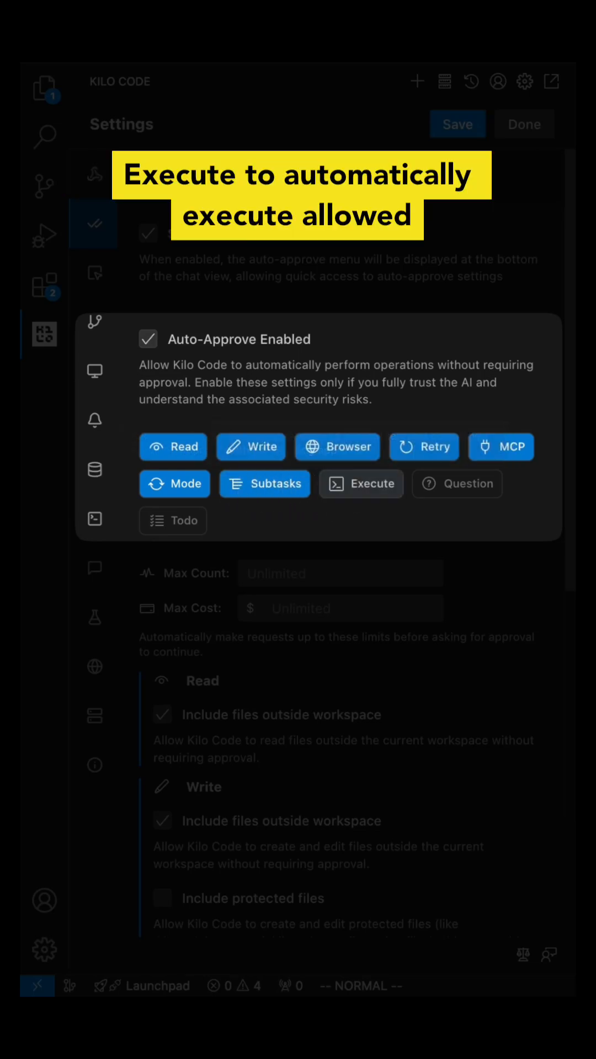
mouse_move(361, 483)
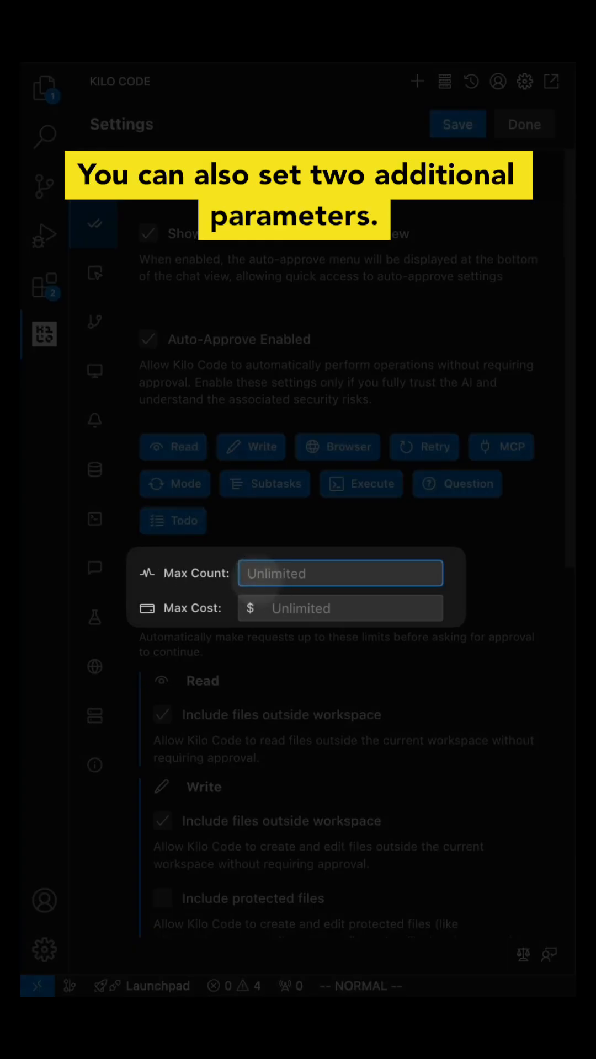
Step: Limit auto-approved work to Max Count 100 and Max Cost $200
type("100")
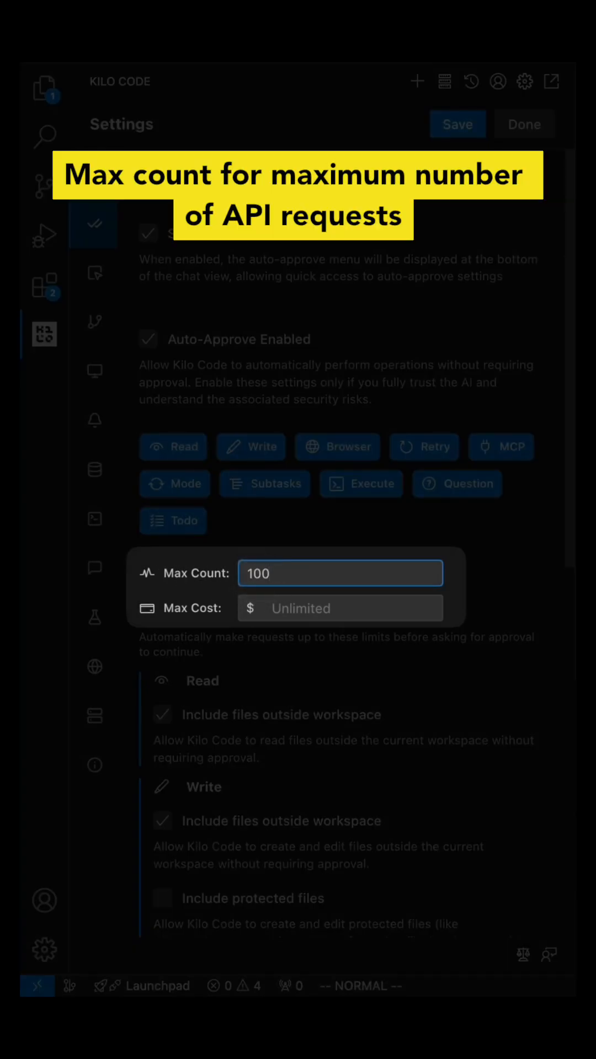
left_click(340, 608)
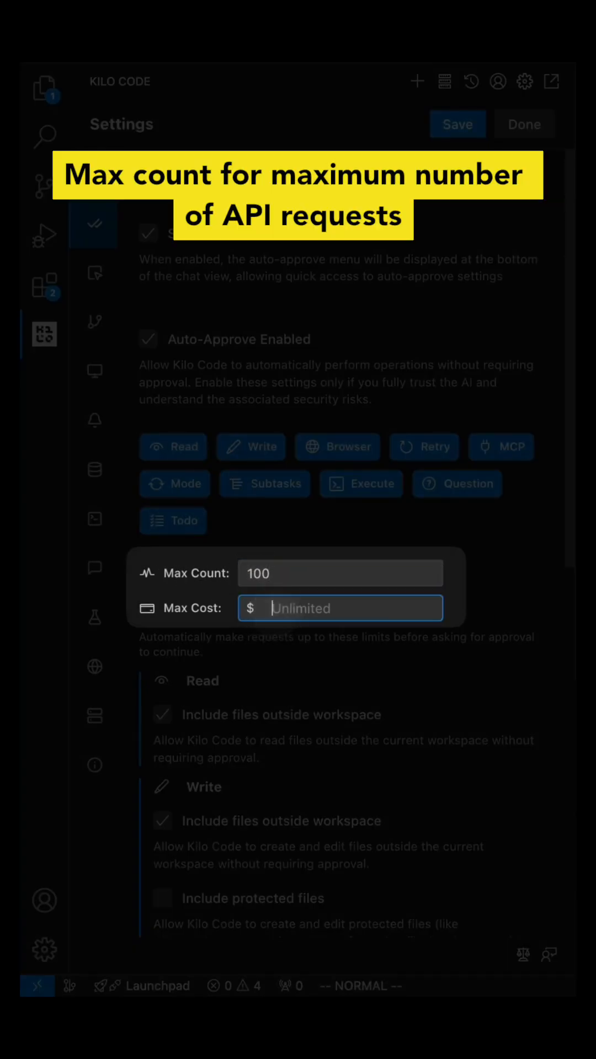
type("200")
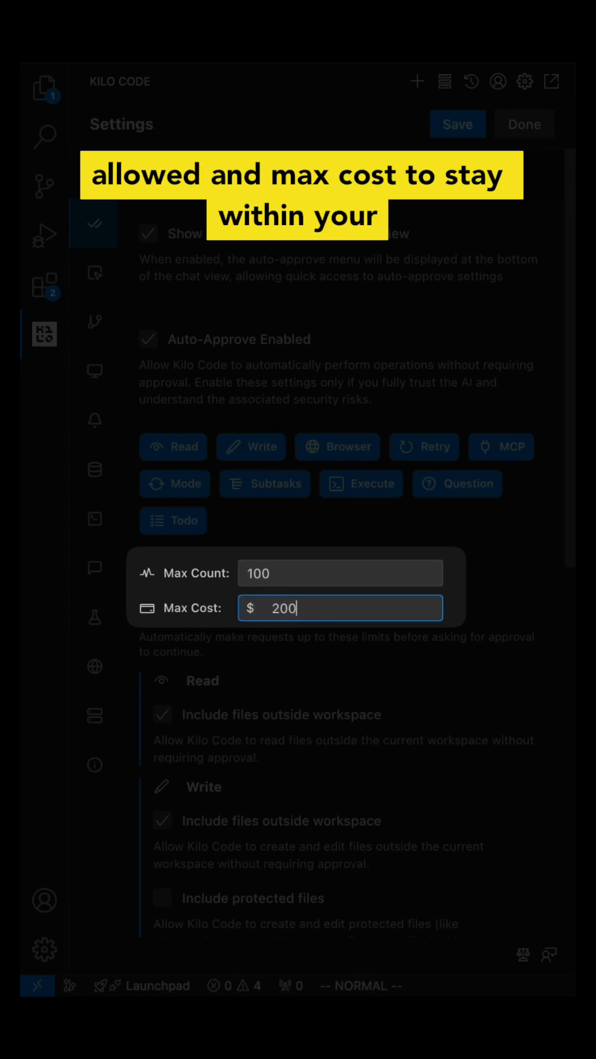